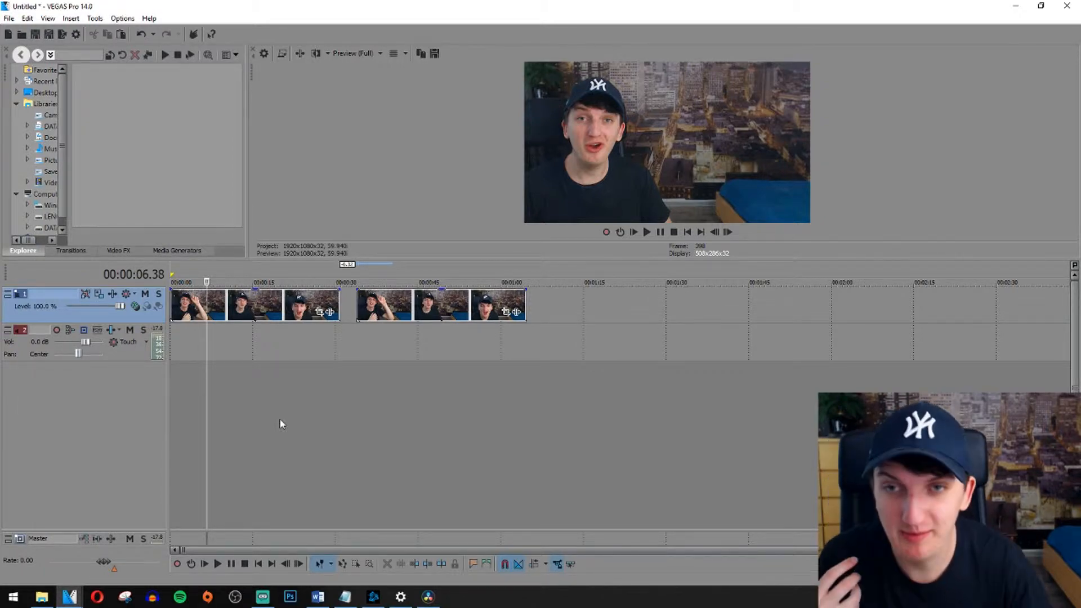
Scrub playback across the clips, then bring up the Video Event FX chooser for the first clip.
left_click(283, 283)
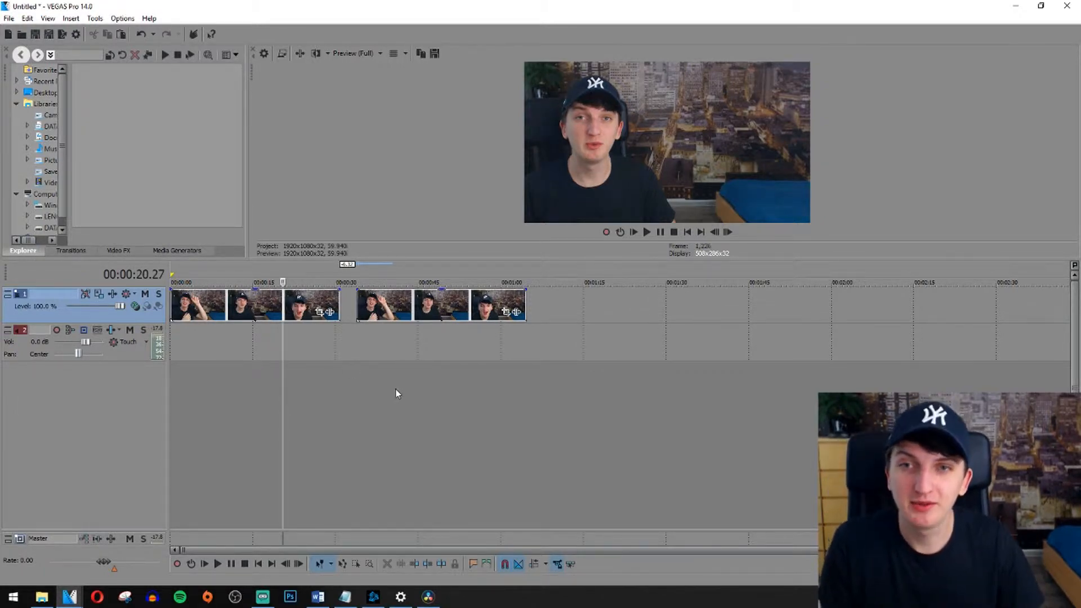
left_click(398, 282)
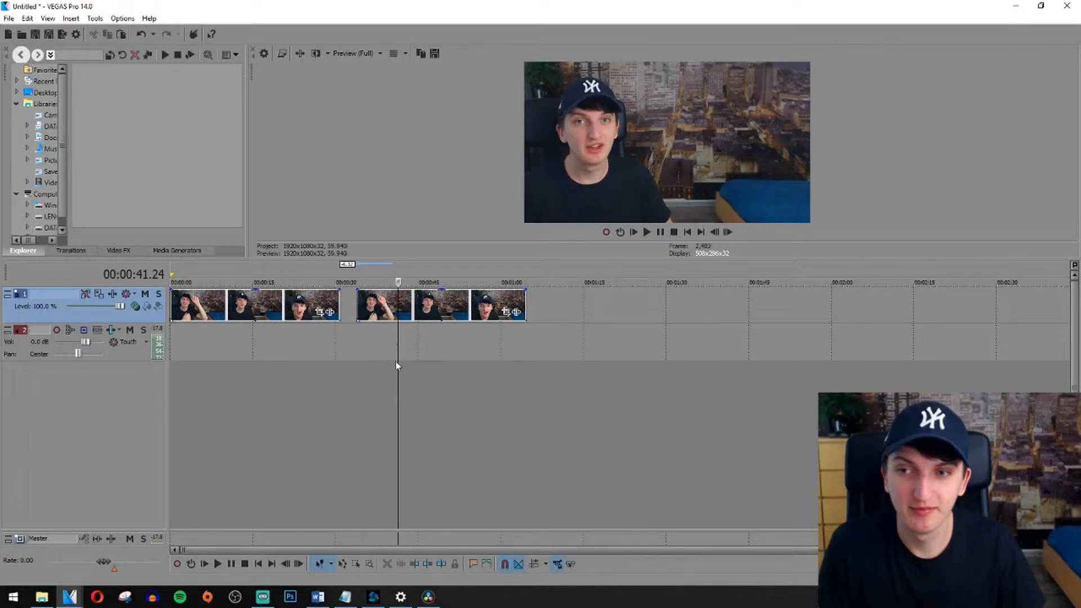
left_click(372, 310)
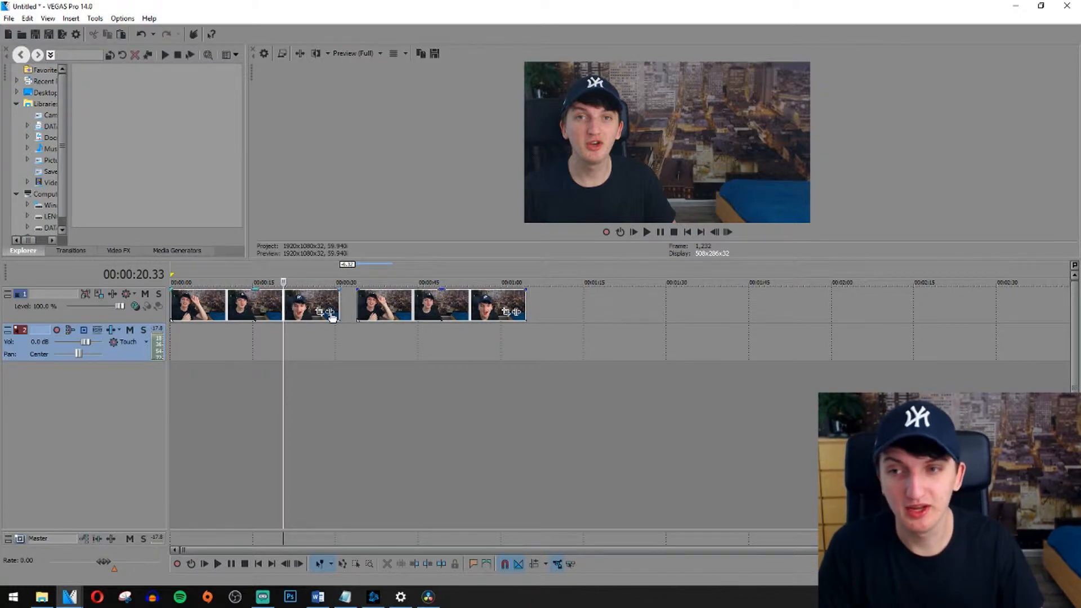
right_click(311, 307)
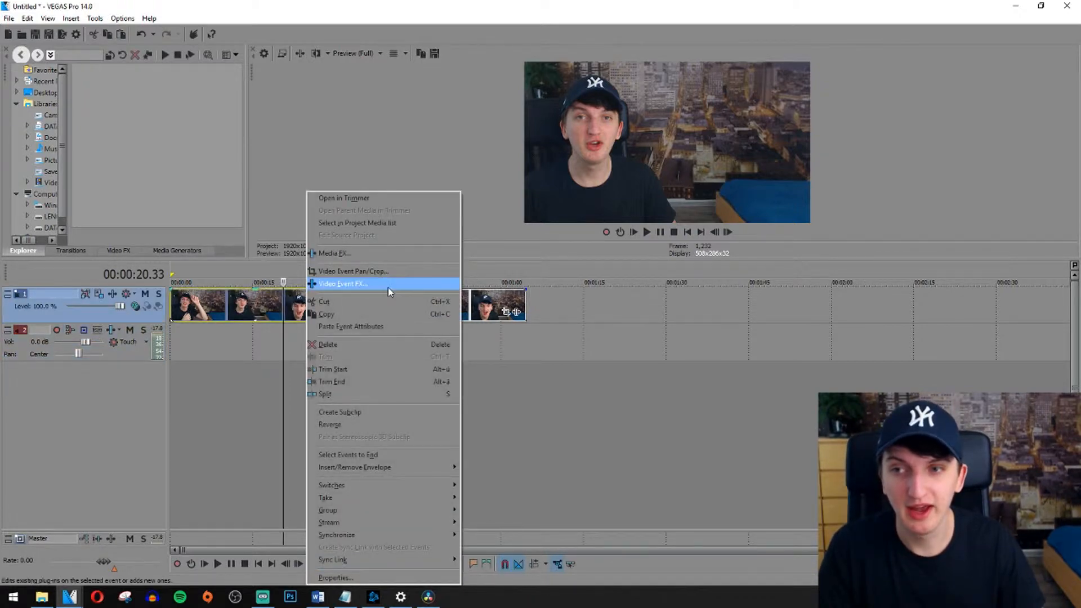
left_click(343, 283)
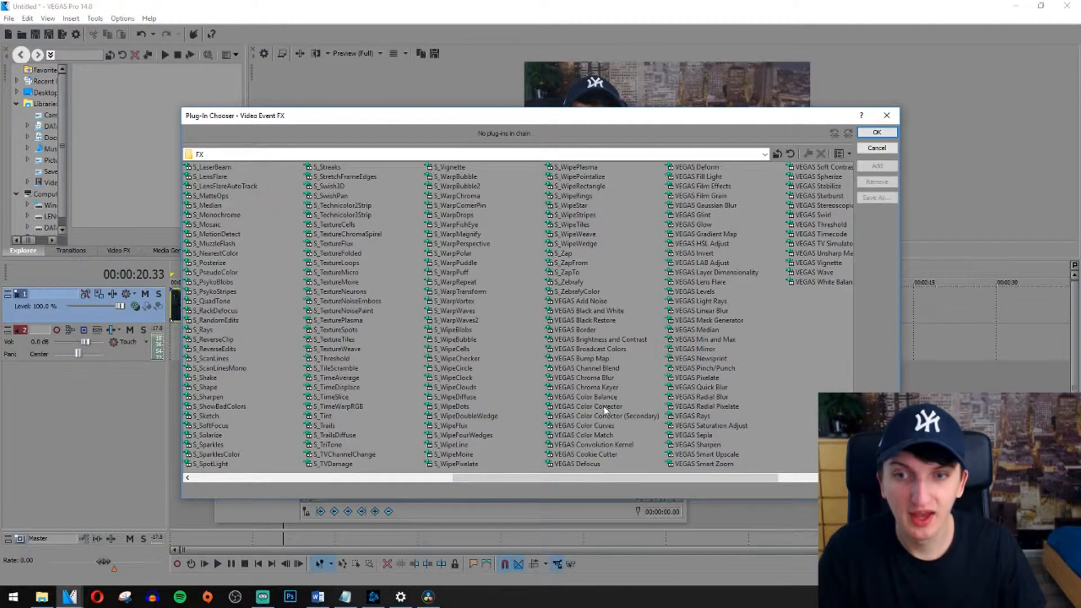
Add VEGAS Color Corrector and VEGAS Brightness and Contrast to the clip's effect chain.
left_click(586, 406)
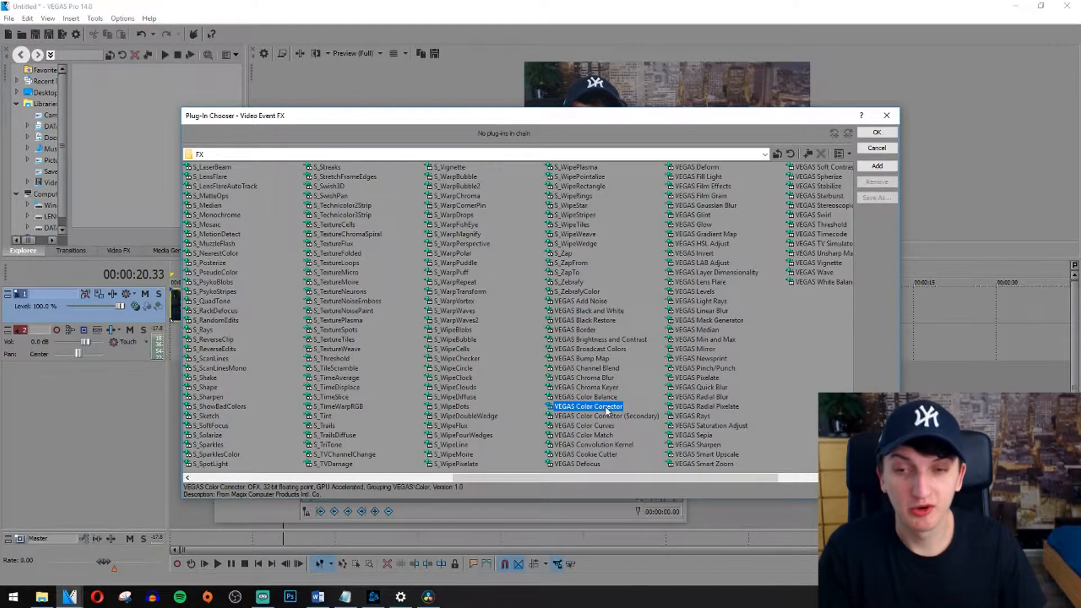
mouse_move(608, 348)
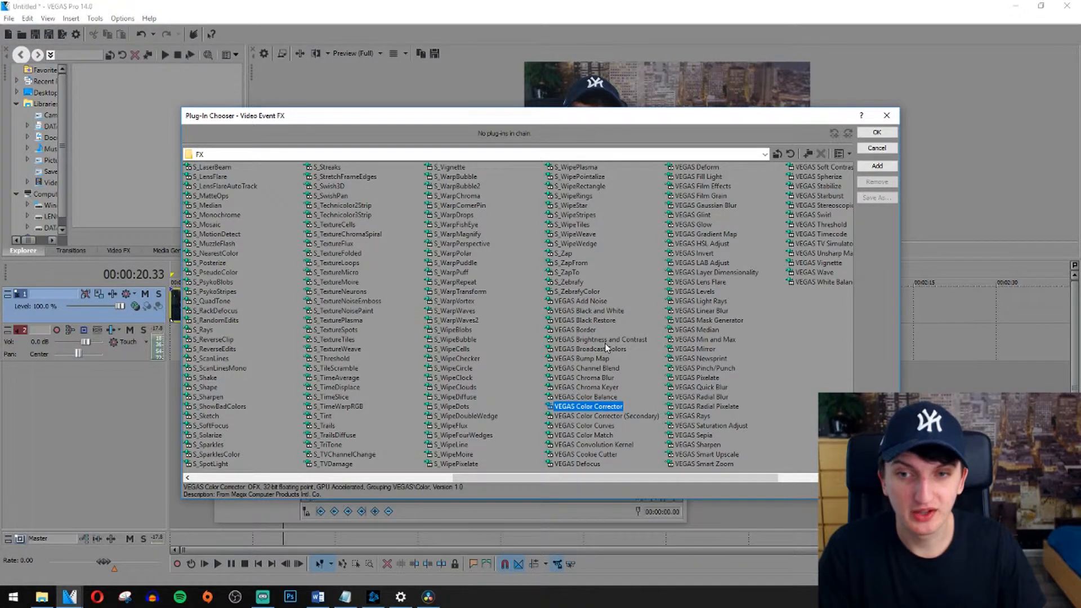
mouse_move(607, 343)
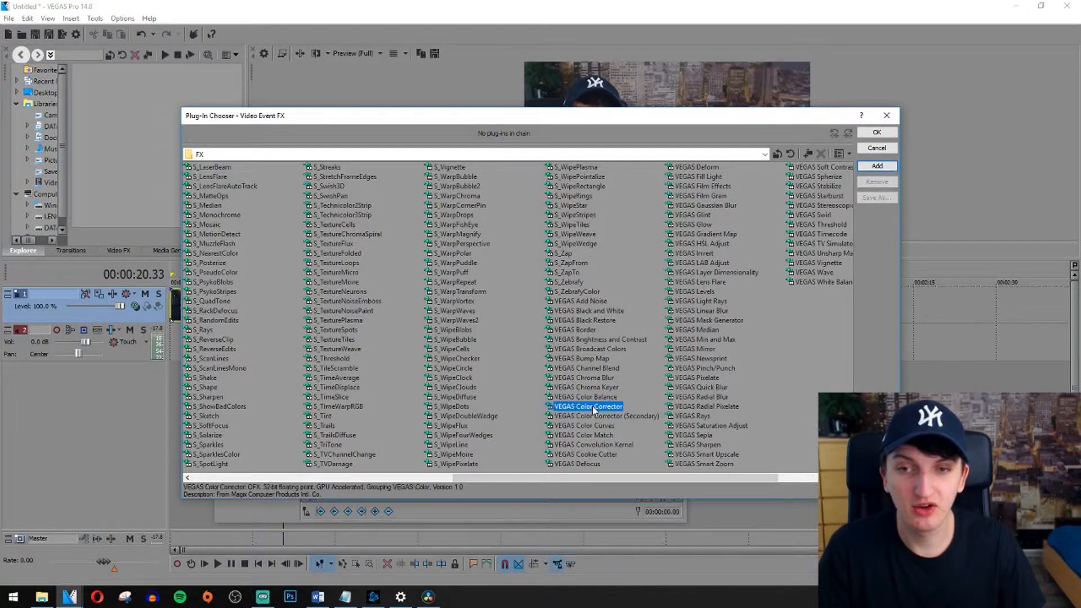
left_click(876, 166)
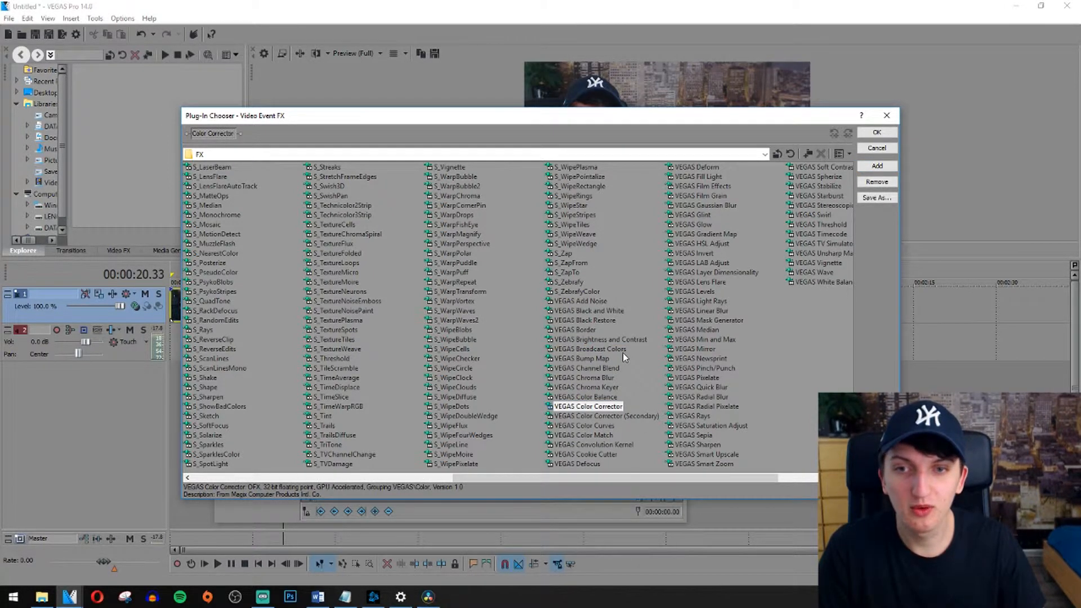
left_click(598, 339)
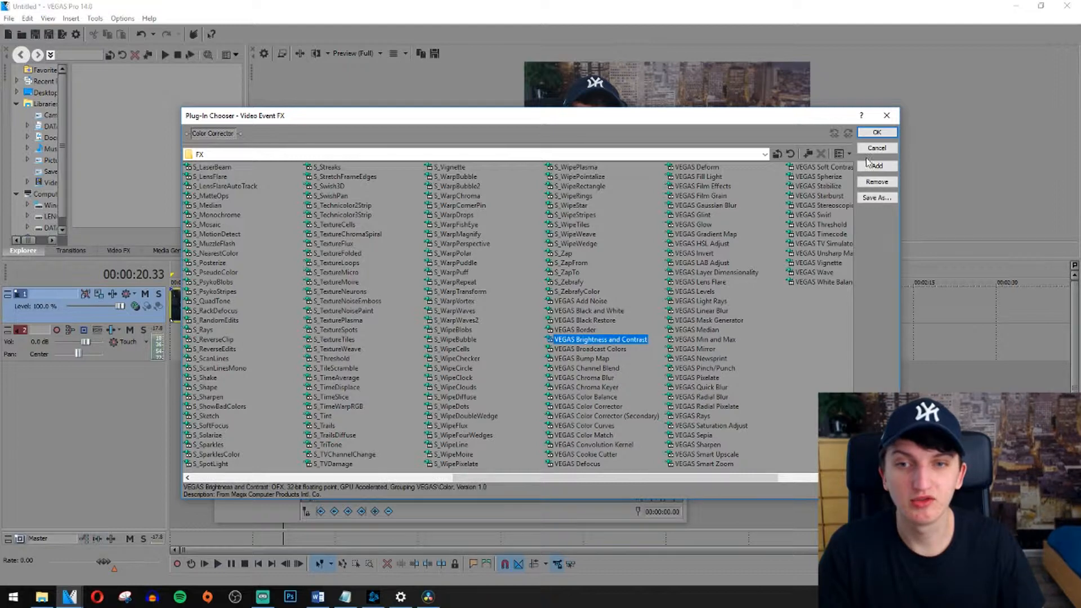
left_click(876, 166)
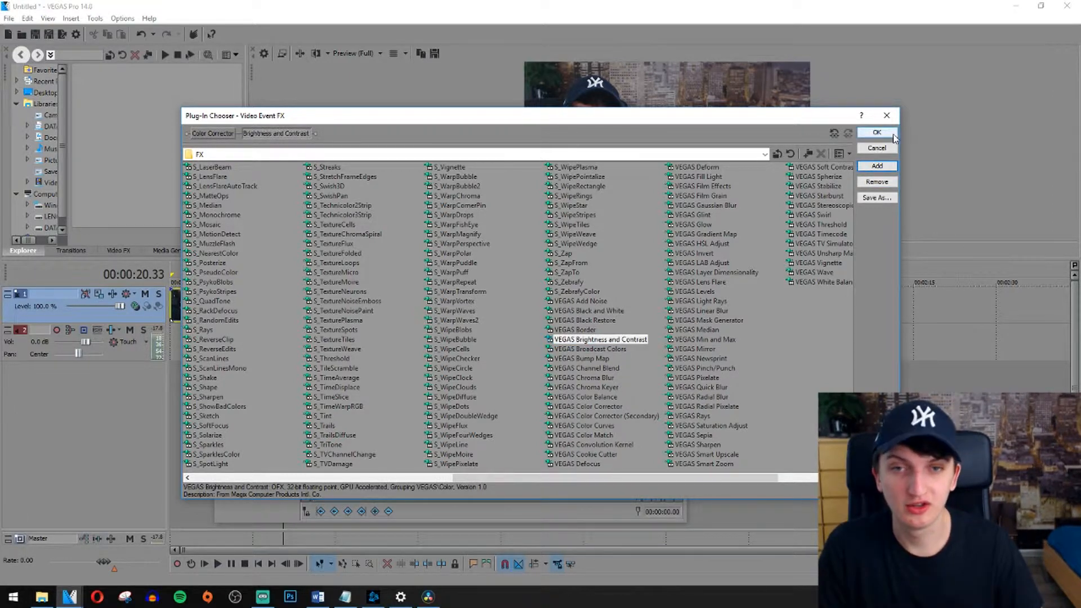
Confirm the effect chain and apply the saved custom preset to the Color Corrector.
left_click(876, 133)
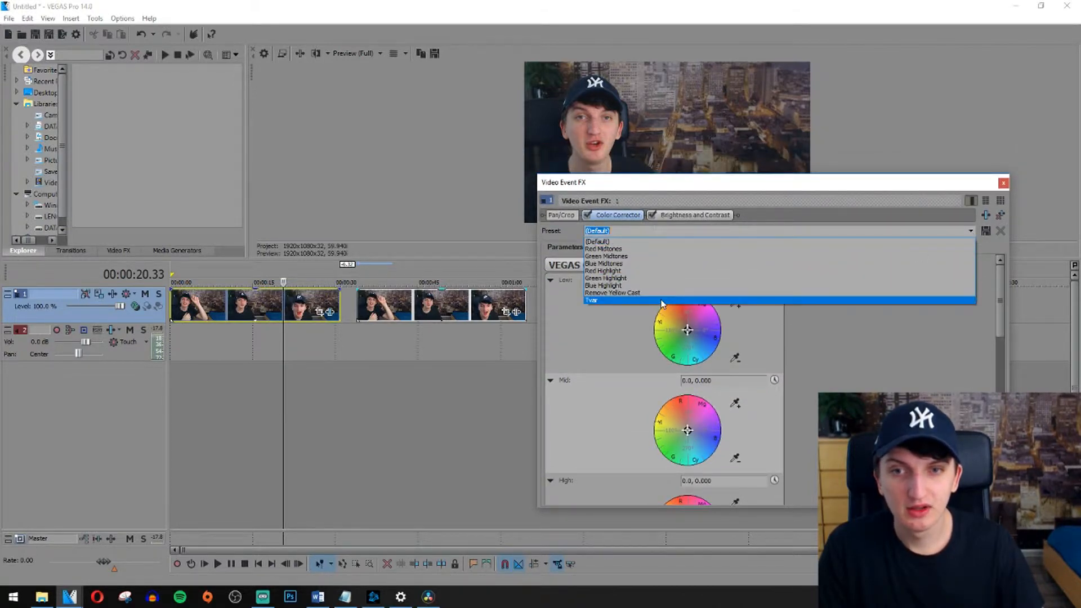
left_click(591, 301)
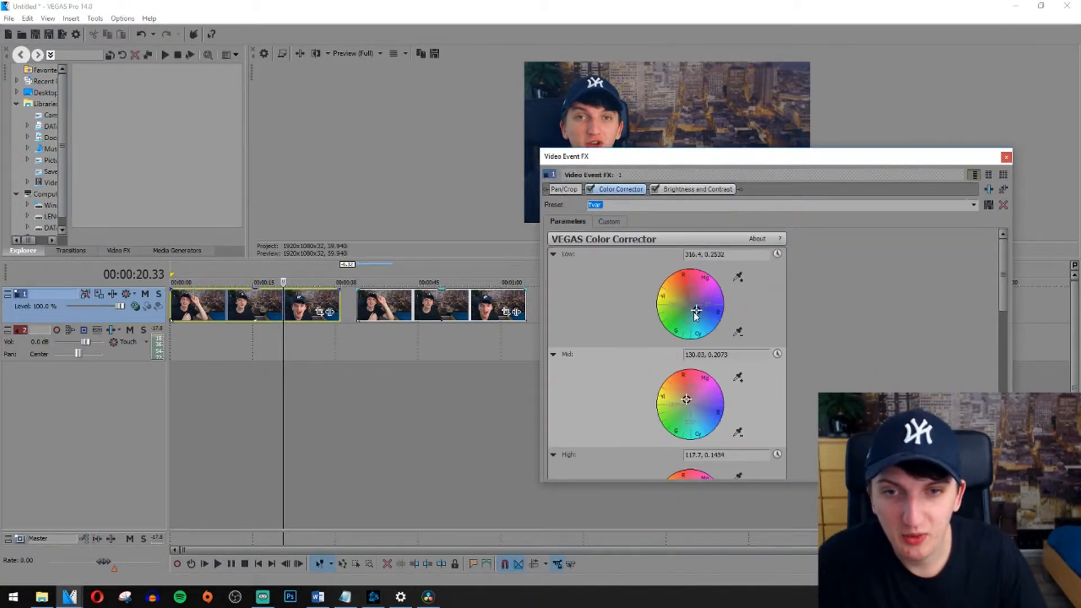
left_click(695, 311)
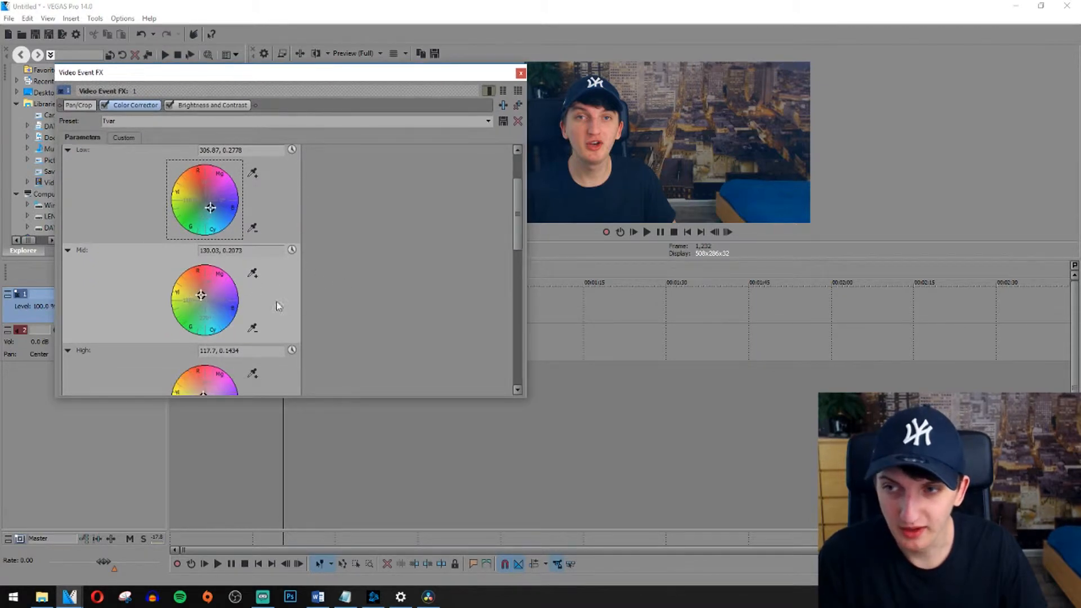
mouse_move(191, 306)
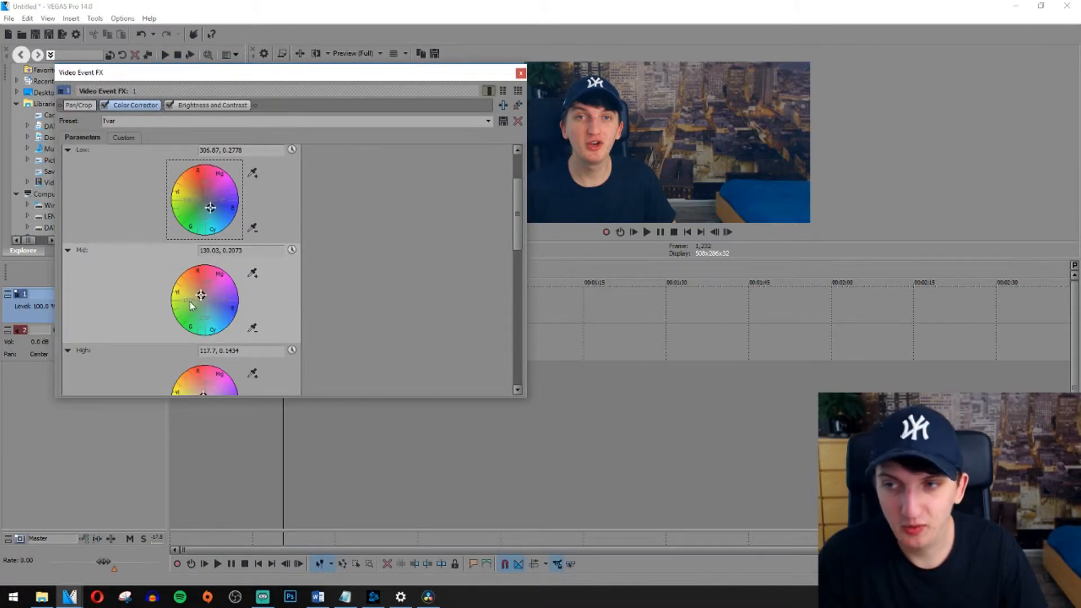
mouse_move(203, 300)
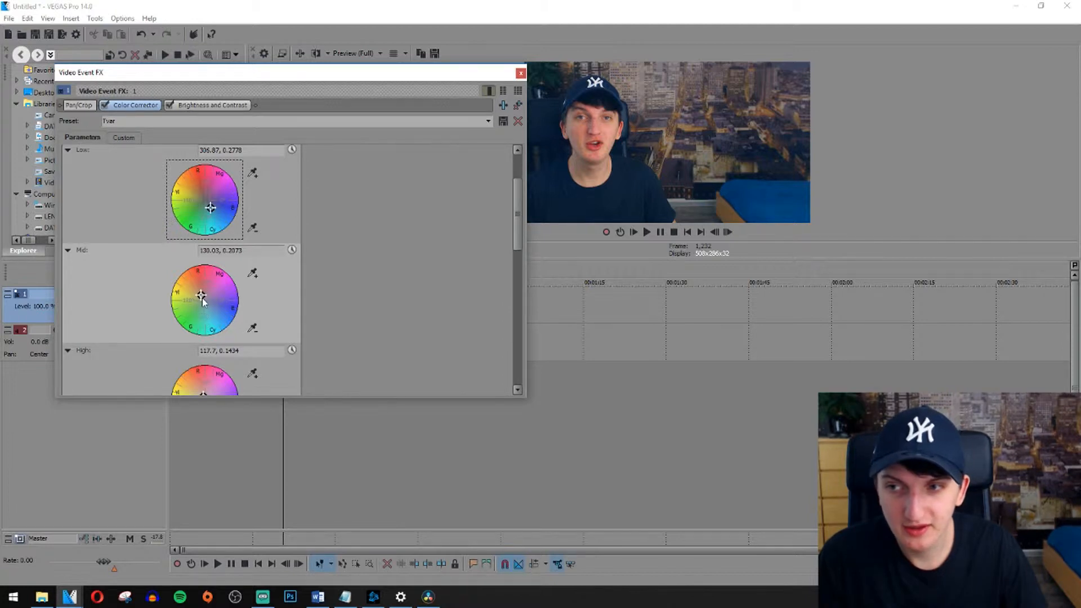
mouse_move(209, 314)
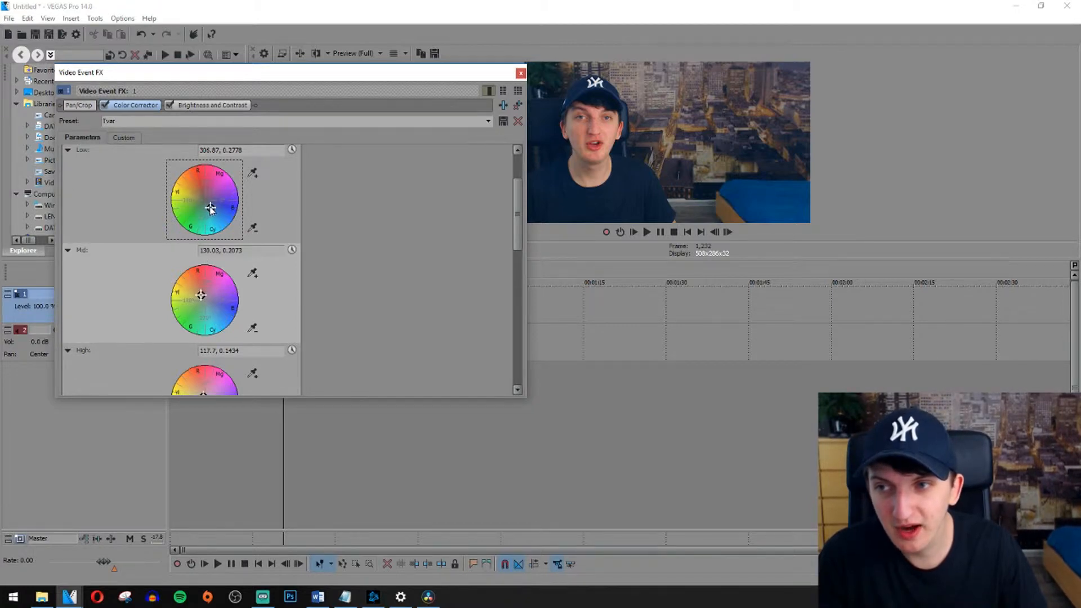
Fine-tune the Color Corrector's shadow/mid colour wheels for the graded look.
left_click_drag(210, 208, 208, 203)
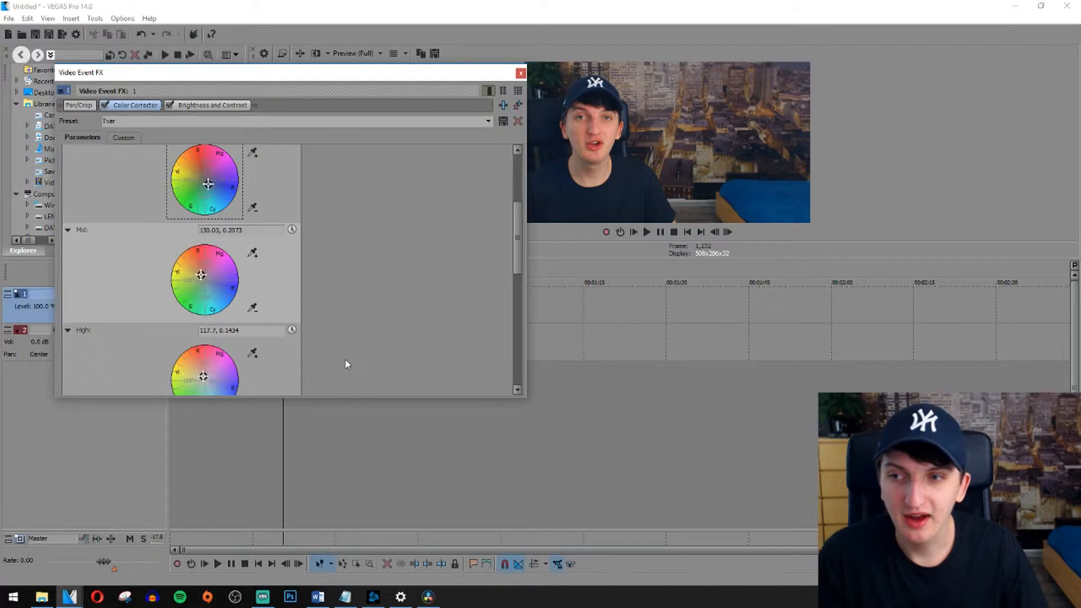
scroll("down", 3)
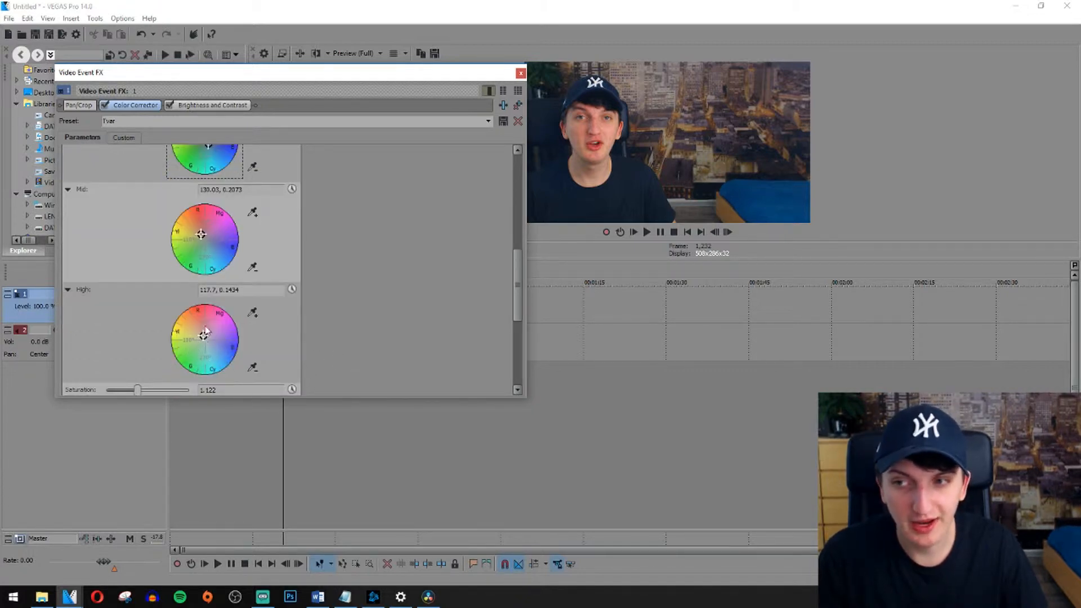
scroll("down", 3)
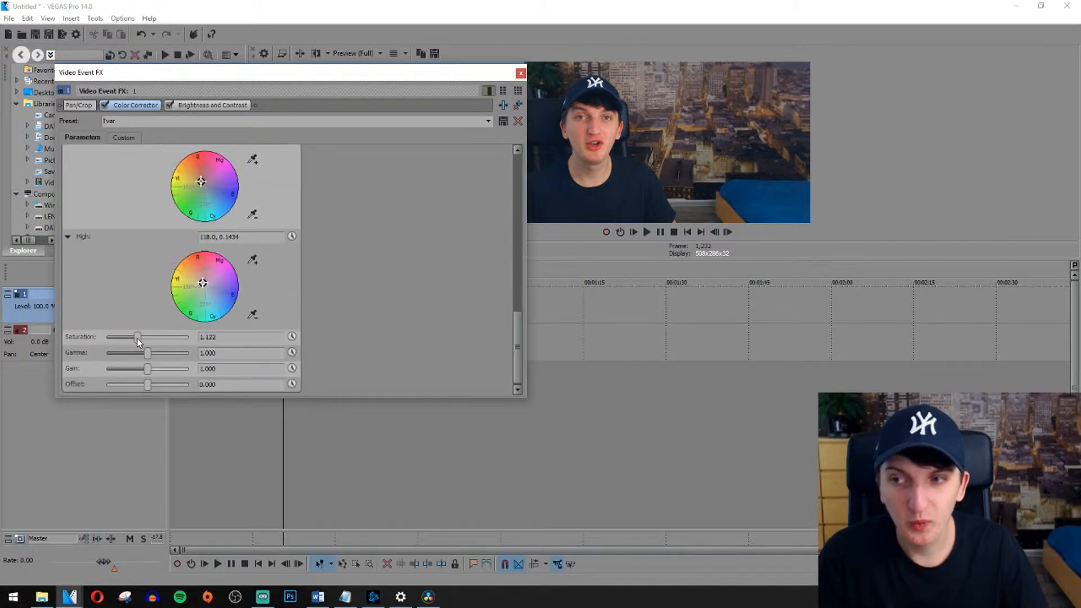
mouse_move(541, 264)
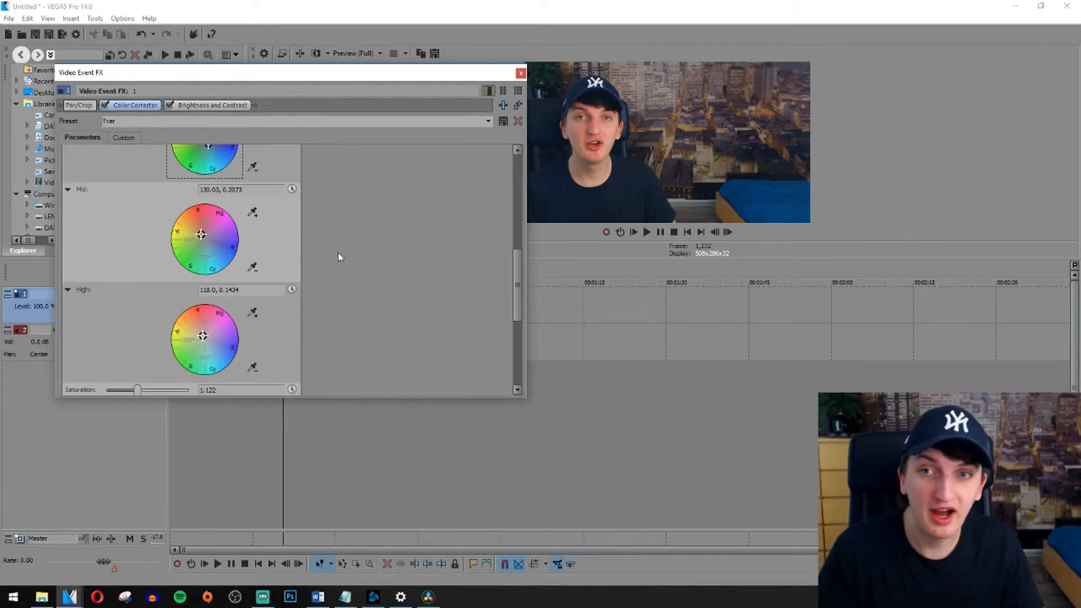
left_click(212, 104)
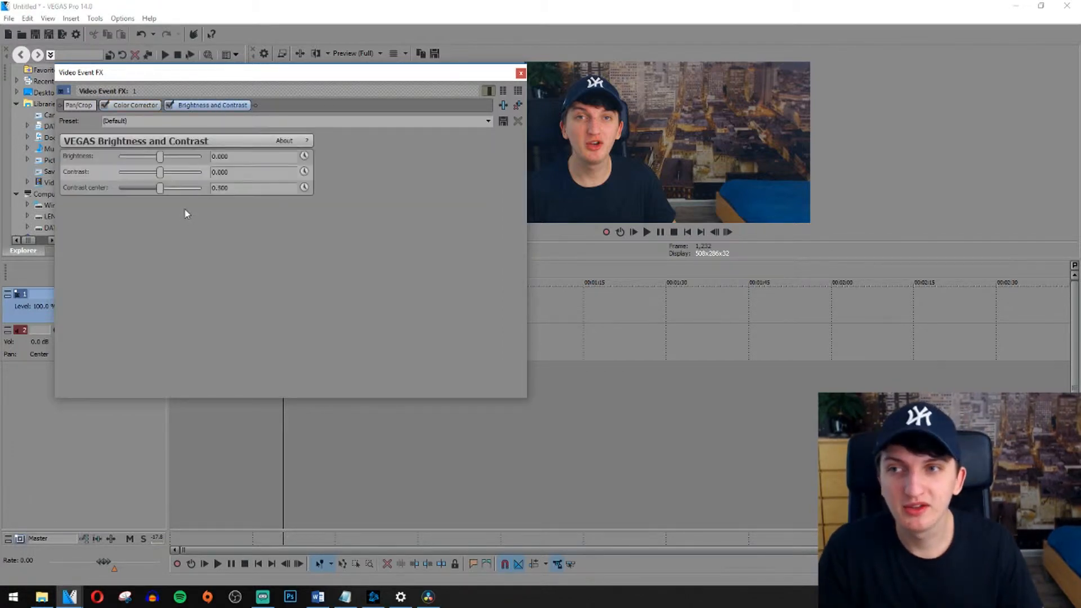
Apply the custom Brightness and Contrast preset, set contrast to about 0.007, and close the effects window.
left_click(488, 121)
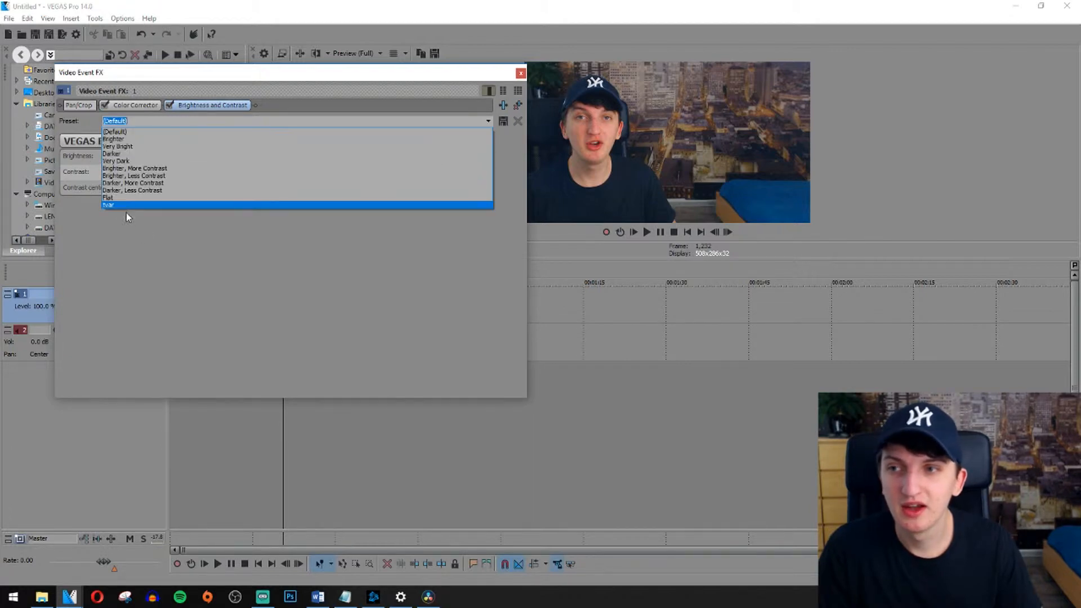
left_click(138, 205)
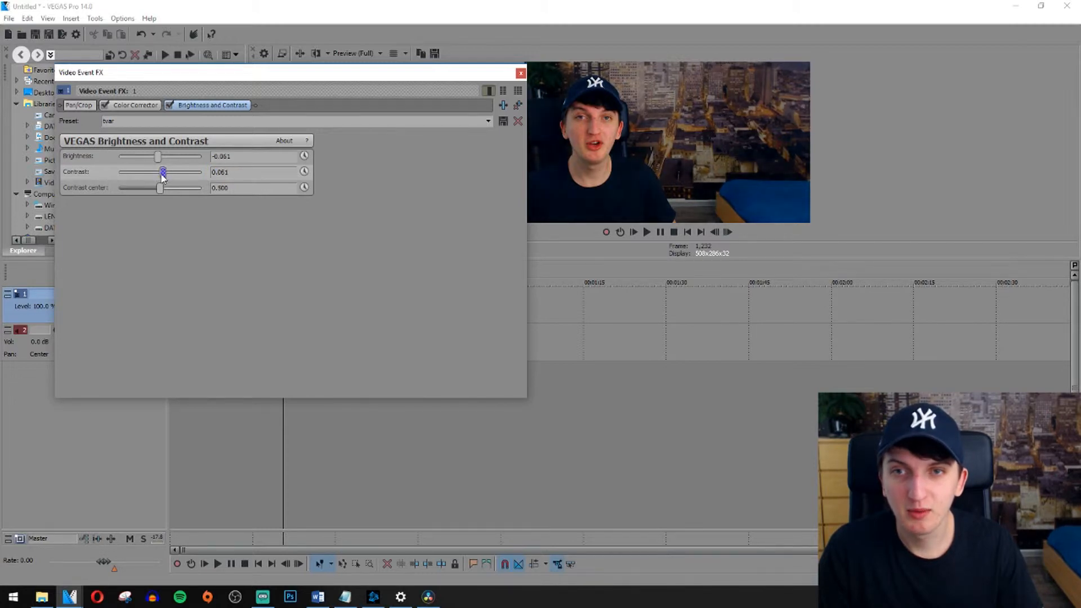
left_click_drag(163, 172, 161, 171)
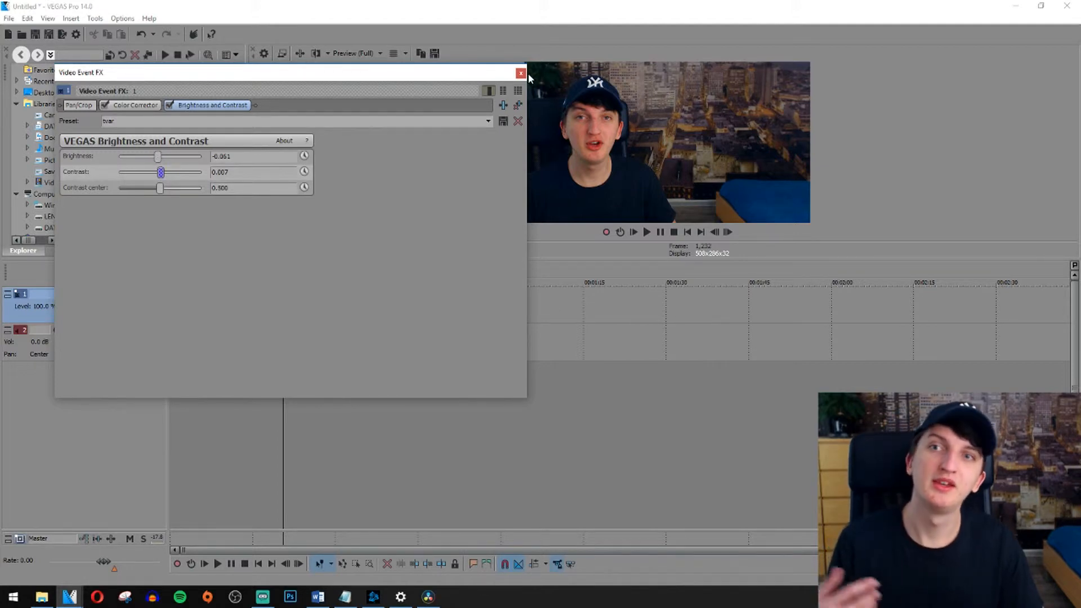
mouse_move(522, 74)
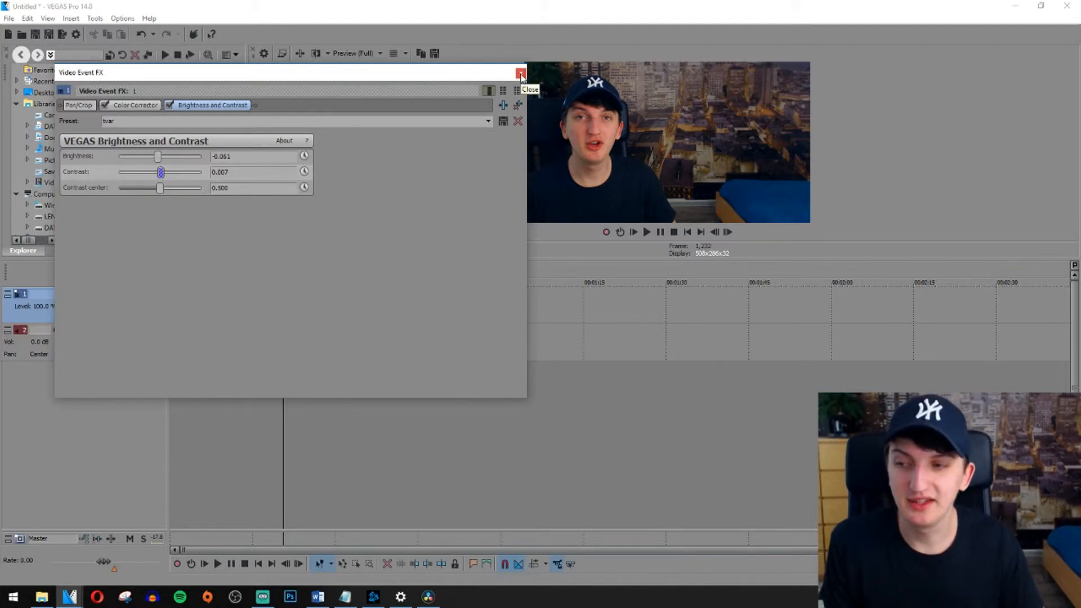
left_click(521, 74)
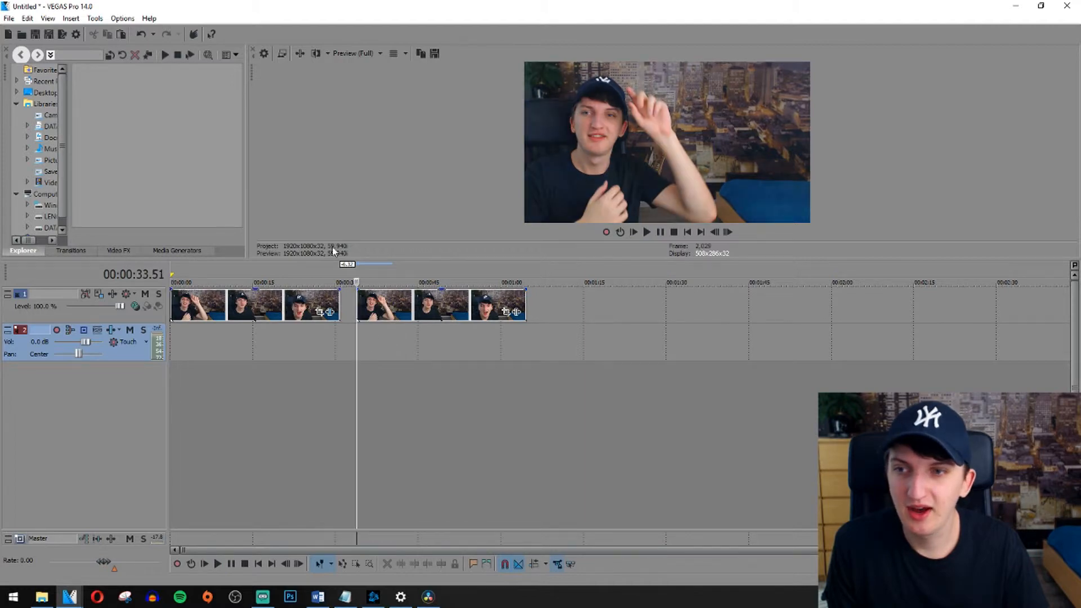
left_click(290, 283)
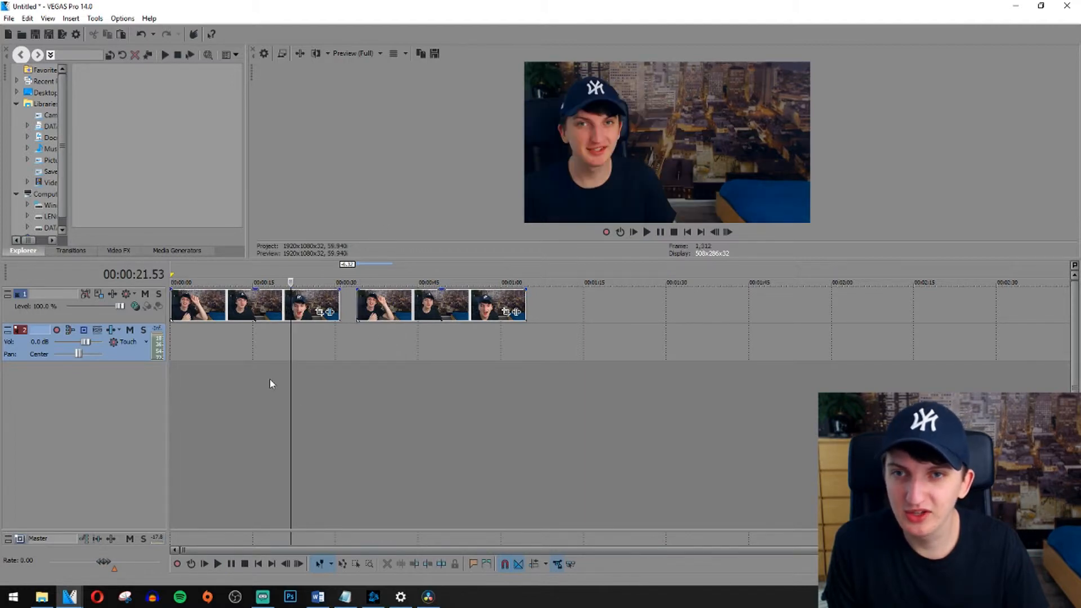
left_click(269, 282)
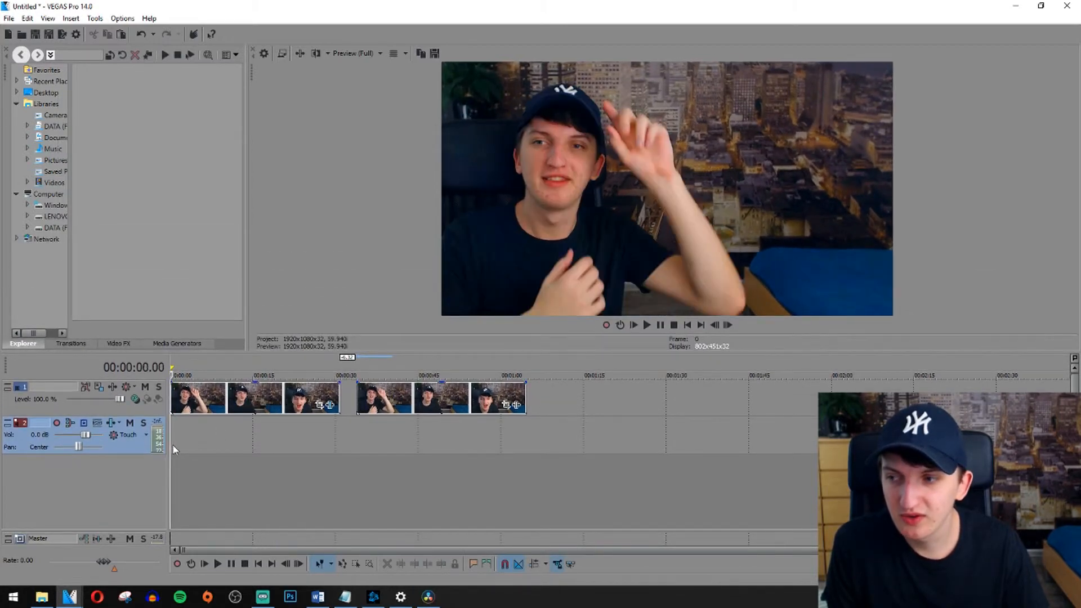
left_click(356, 375)
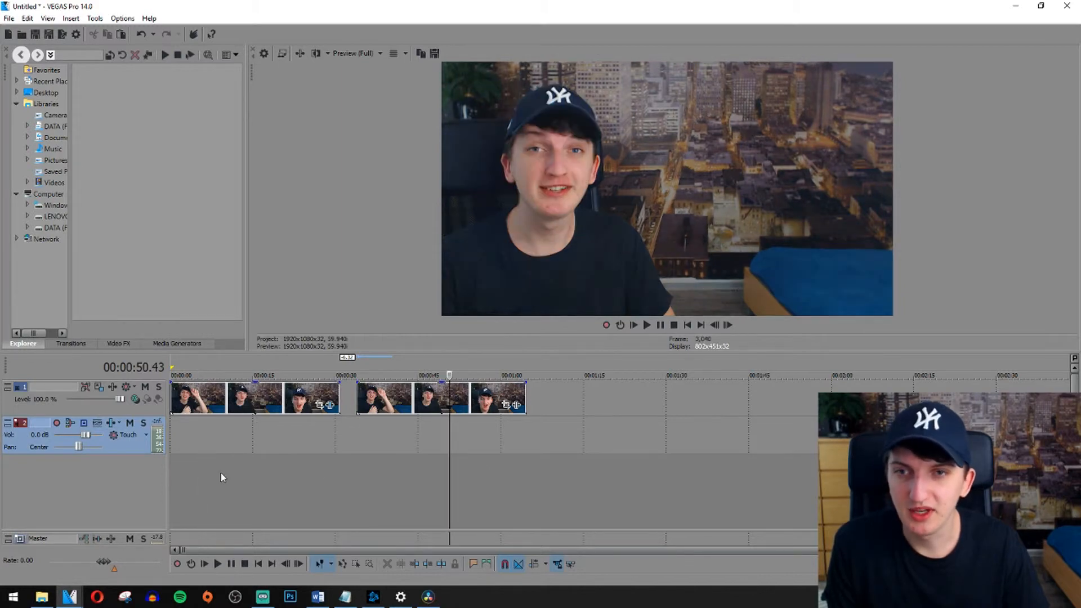
left_click(221, 376)
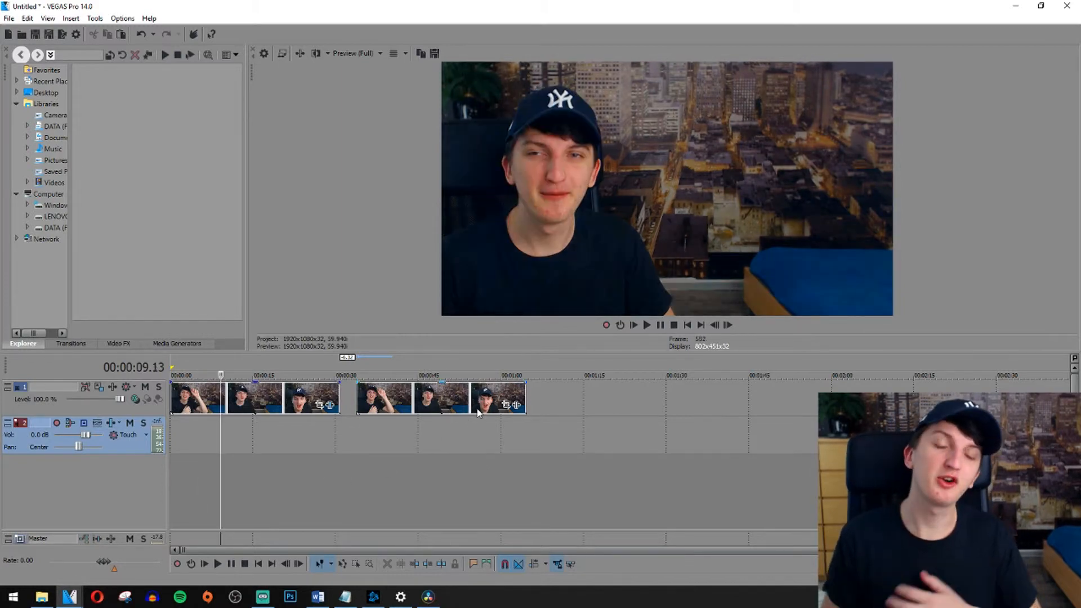